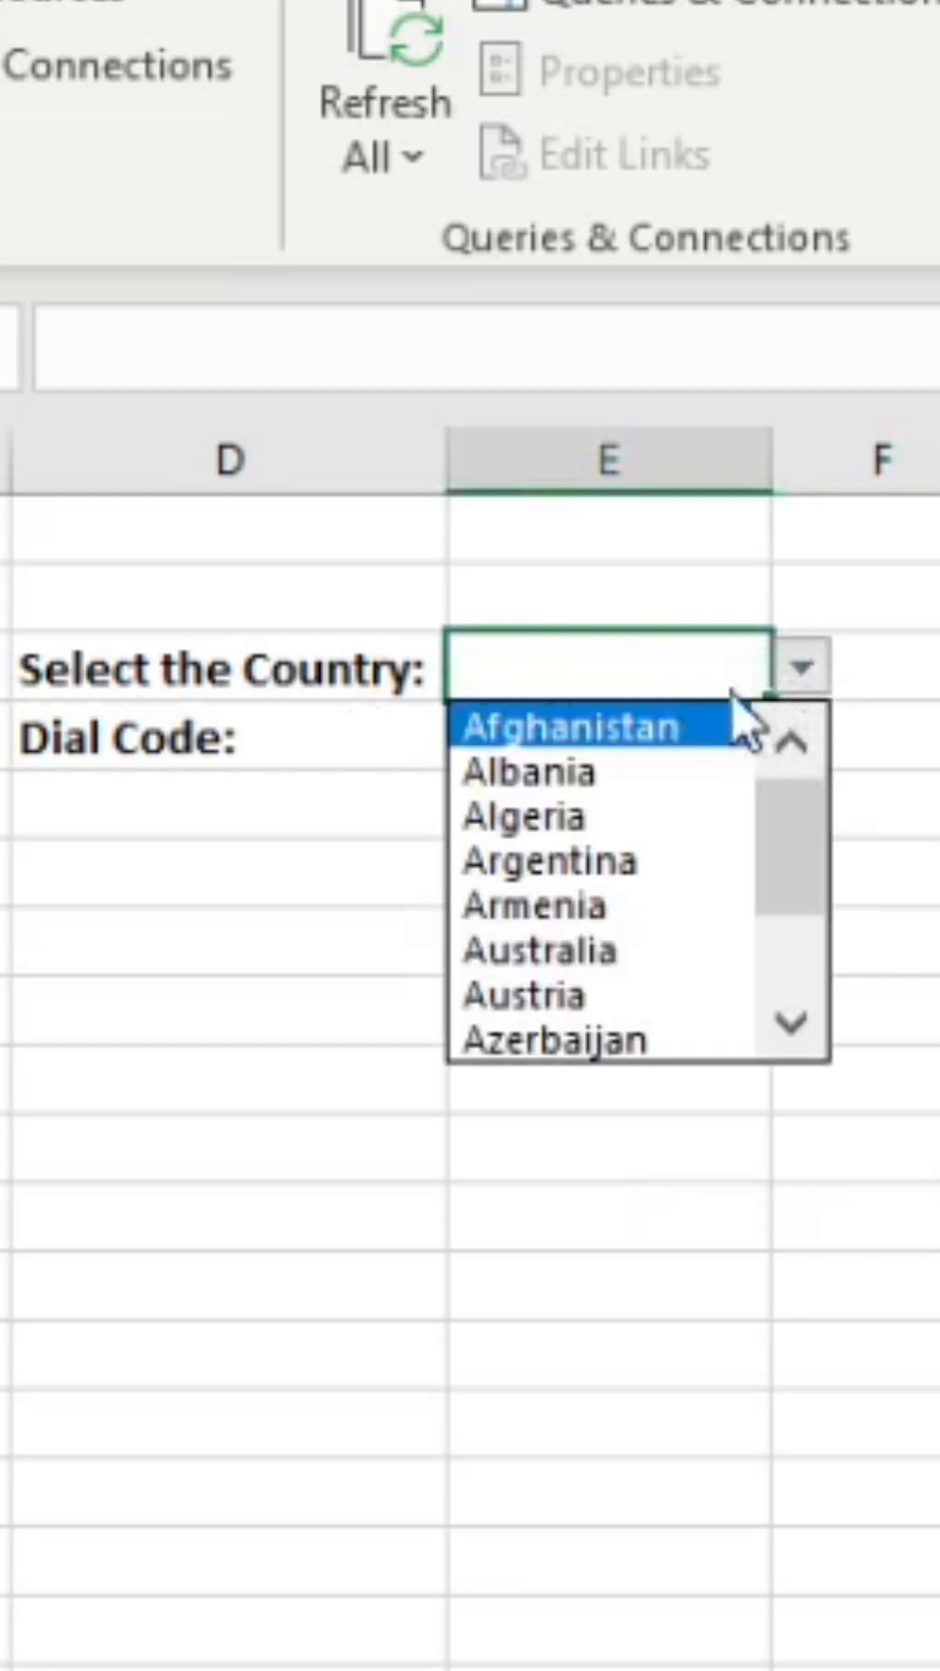
Pick Argentina, then Bangladesh from E3's country list so dial code 880 appears.
left_click(548, 862)
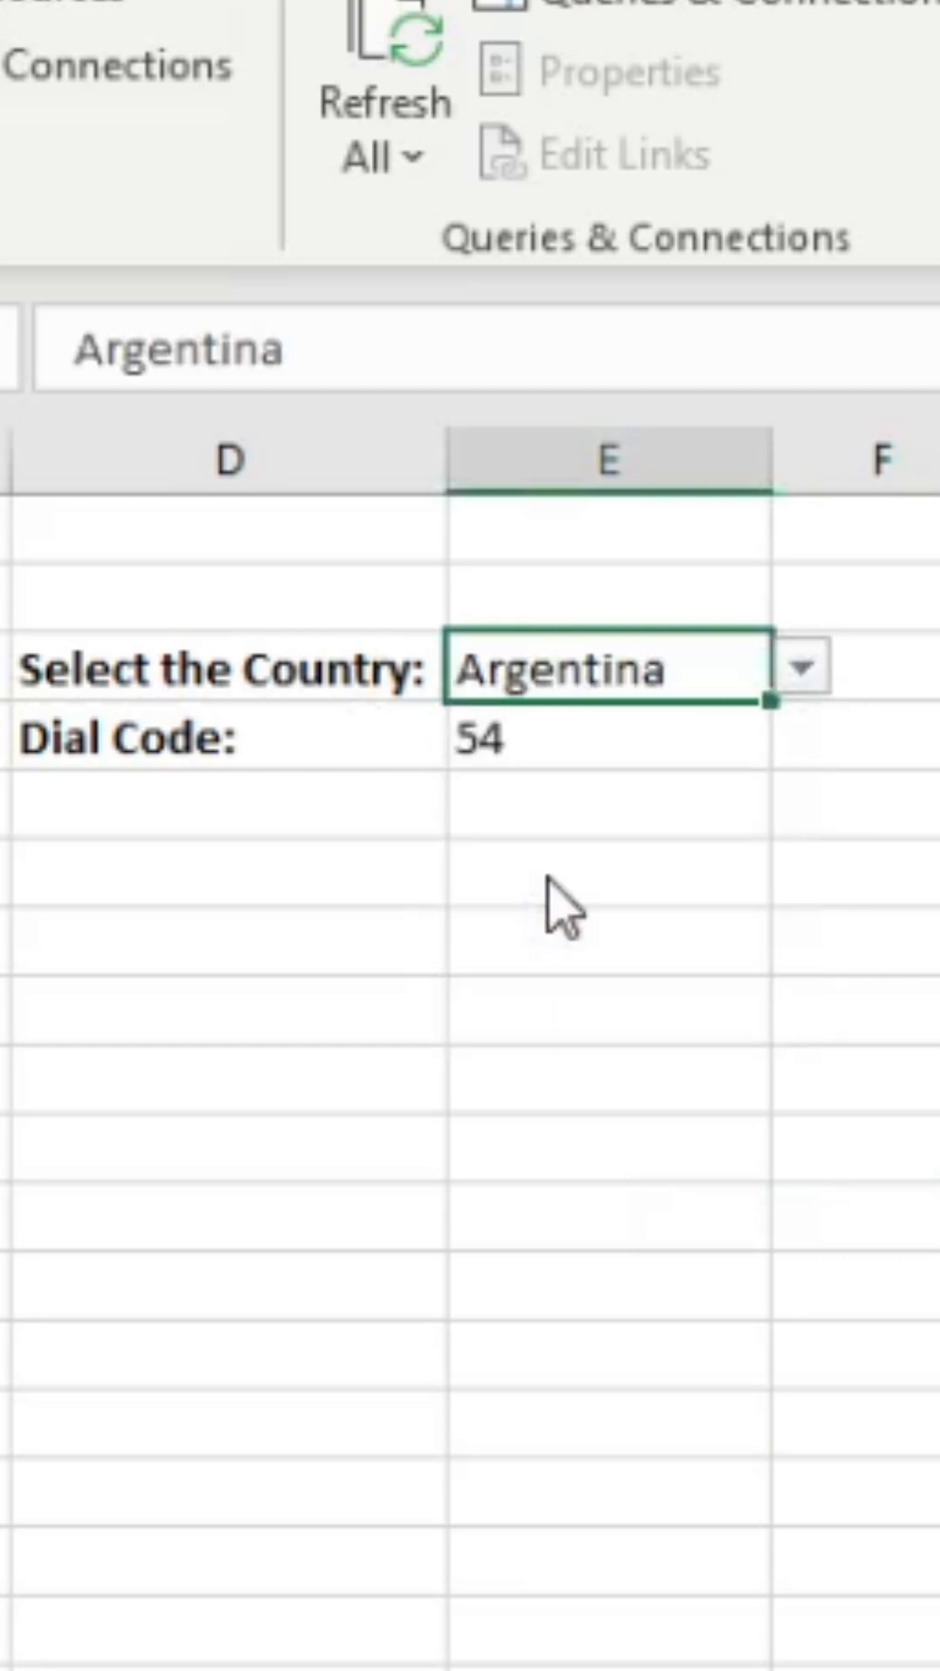
left_click(801, 668)
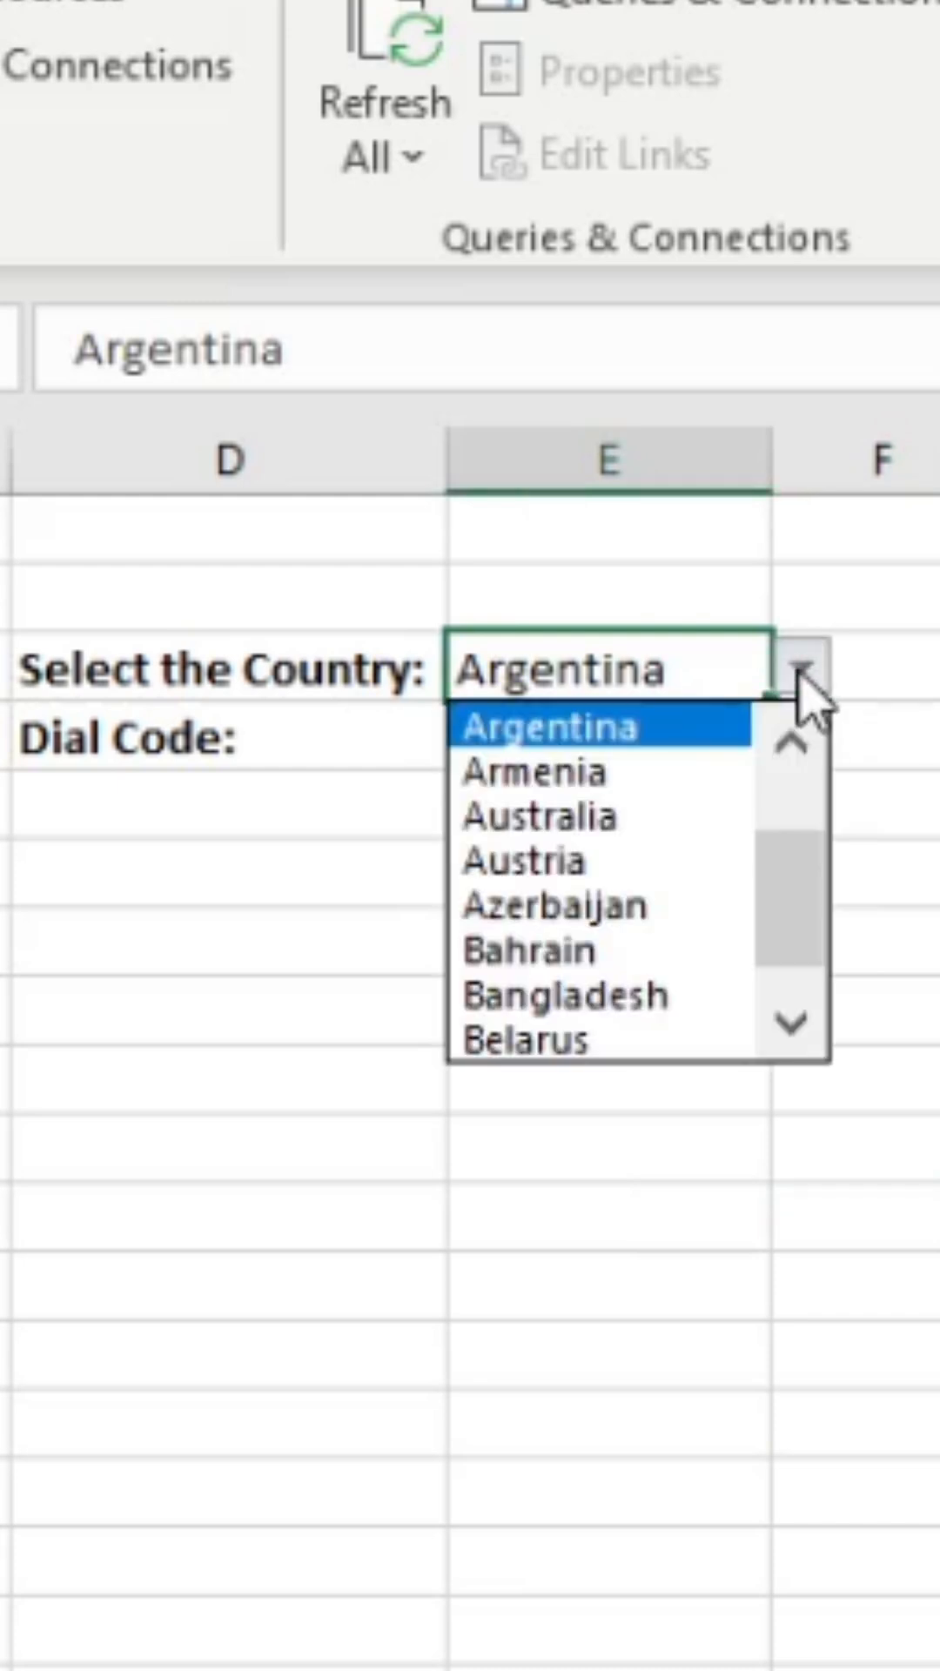
left_click(564, 996)
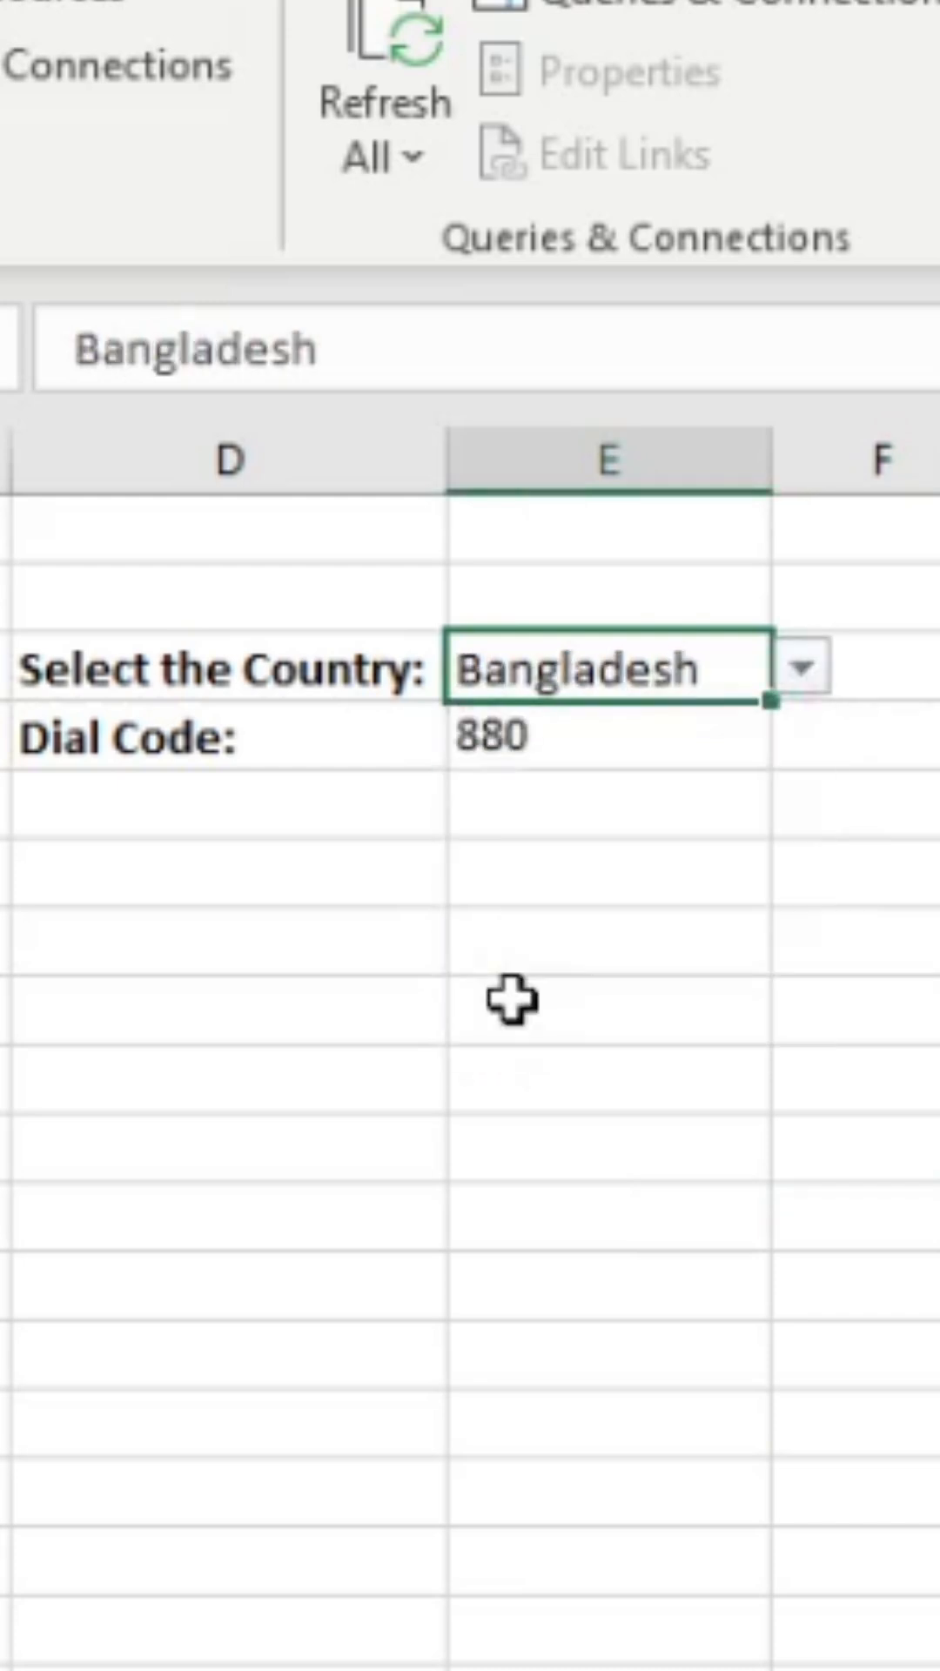
left_click(804, 666)
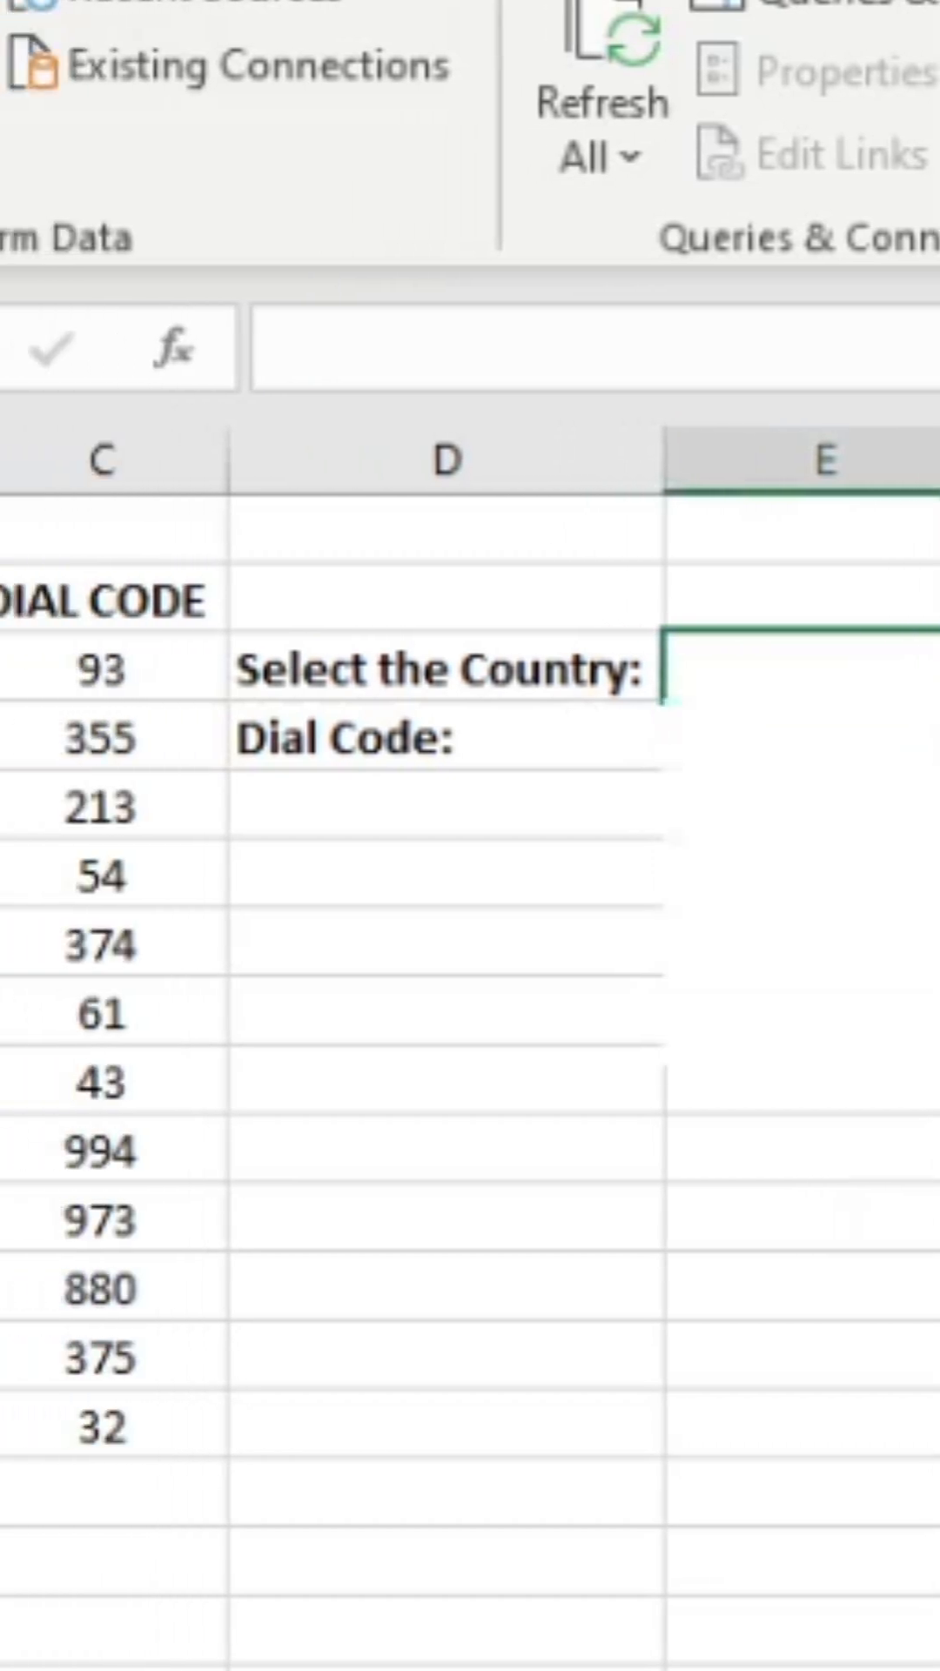
scroll("left", 3)
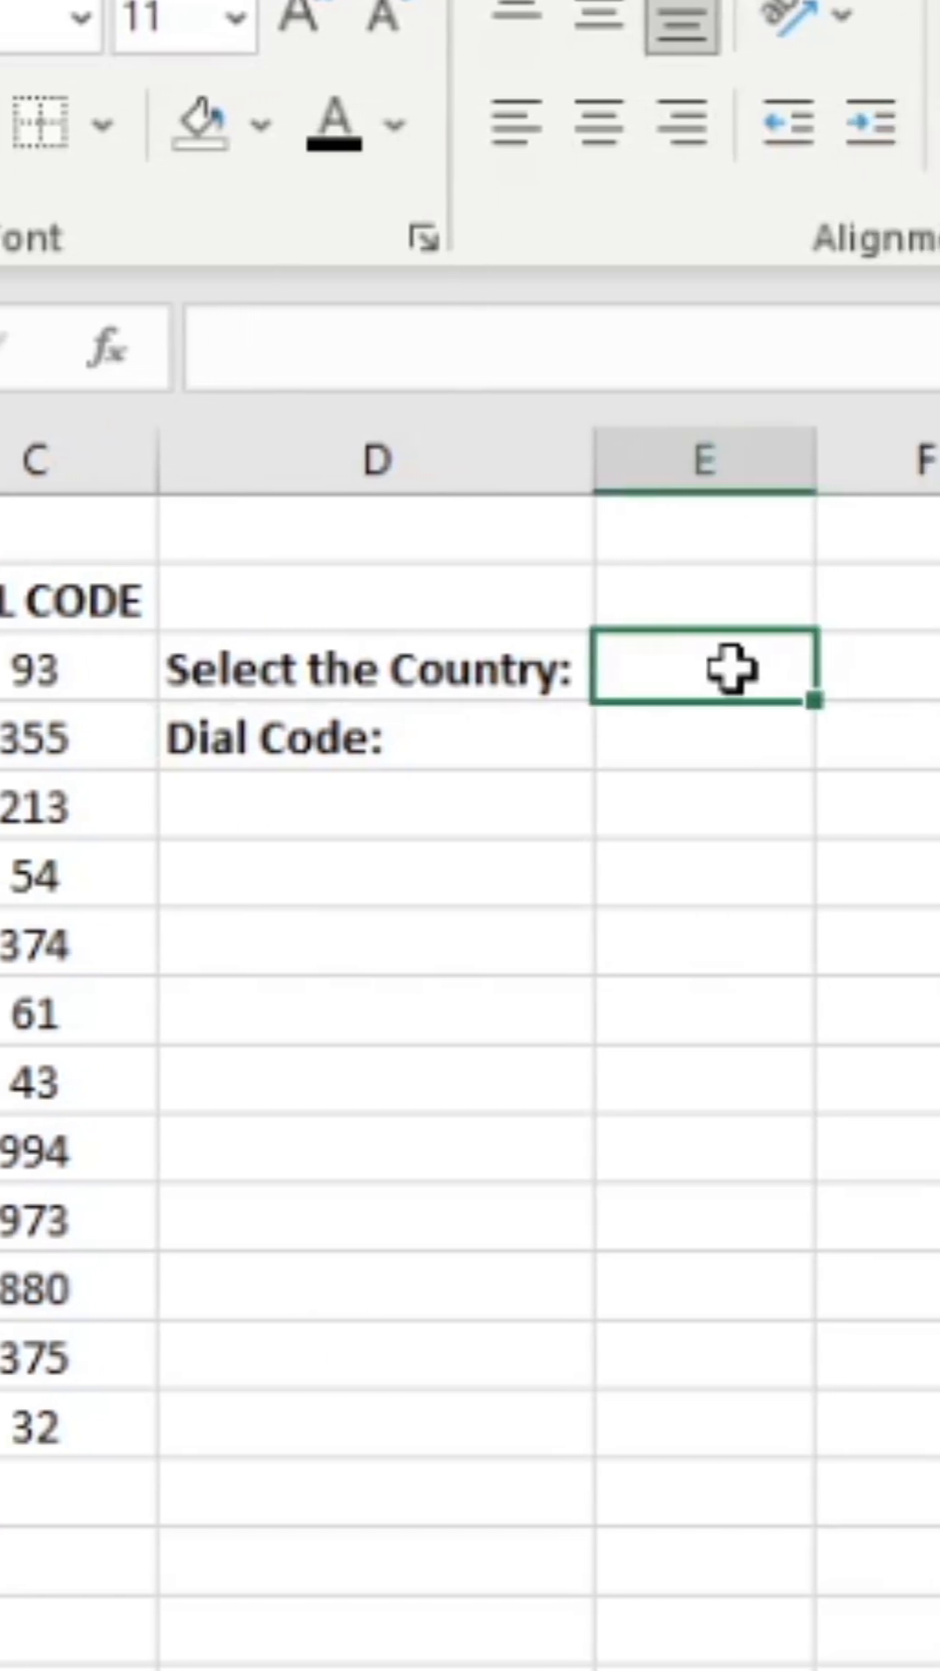
Bring up the Data Validation dialog for cell E3 from the Data ribbon.
left_click(662, 73)
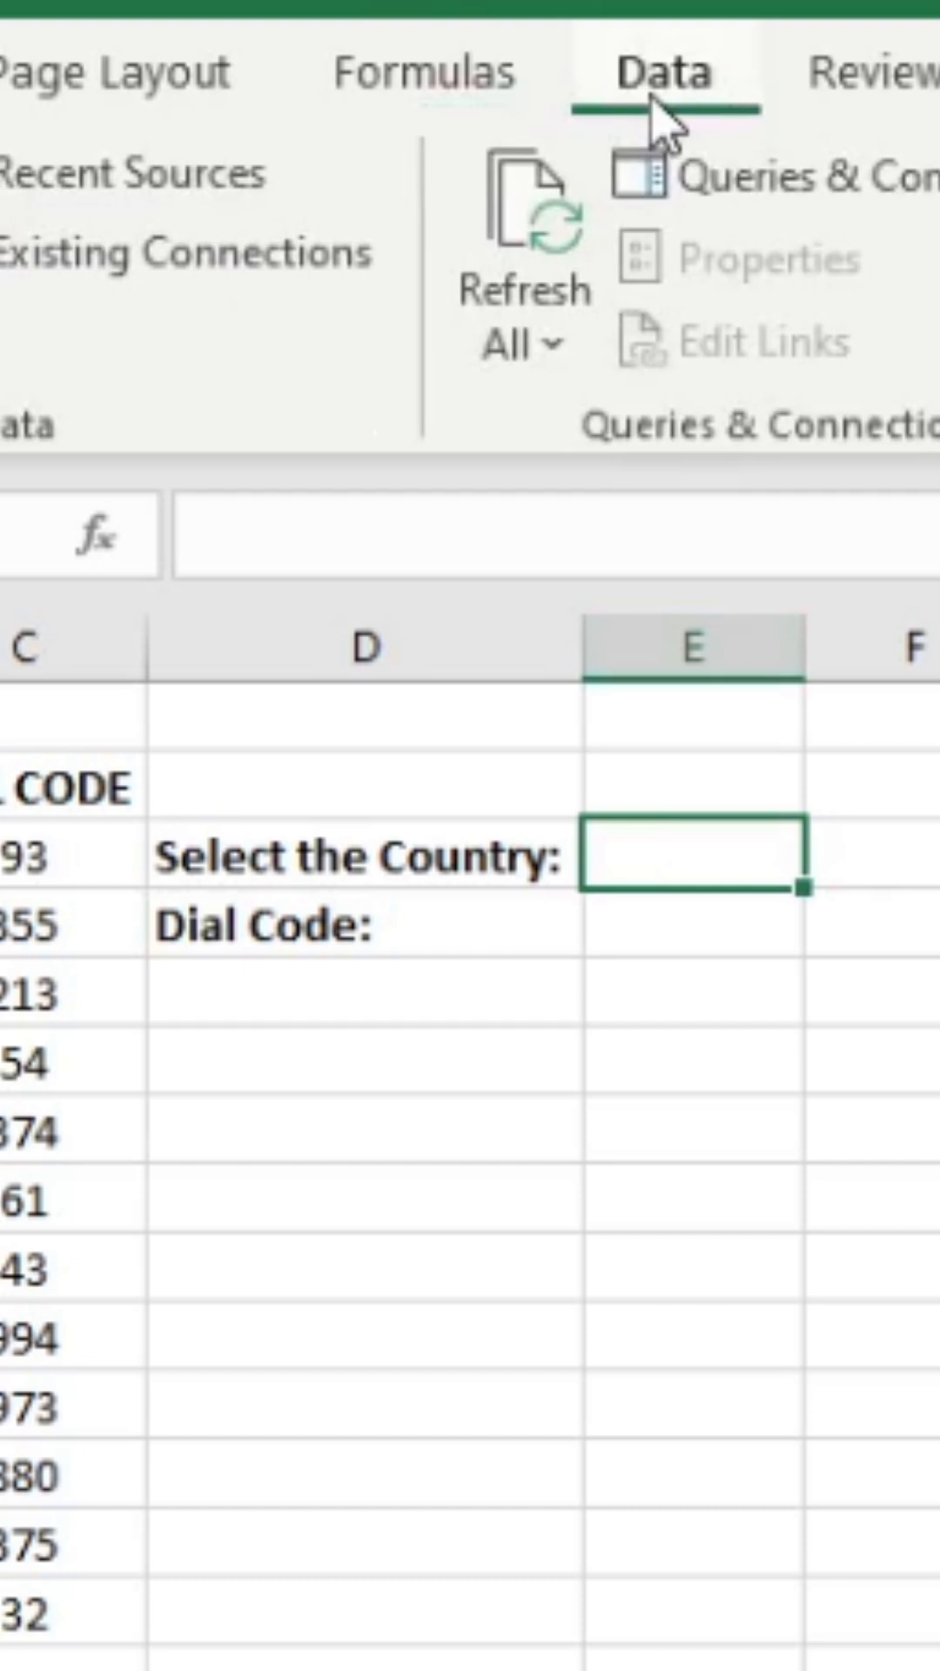
scroll("right", 3)
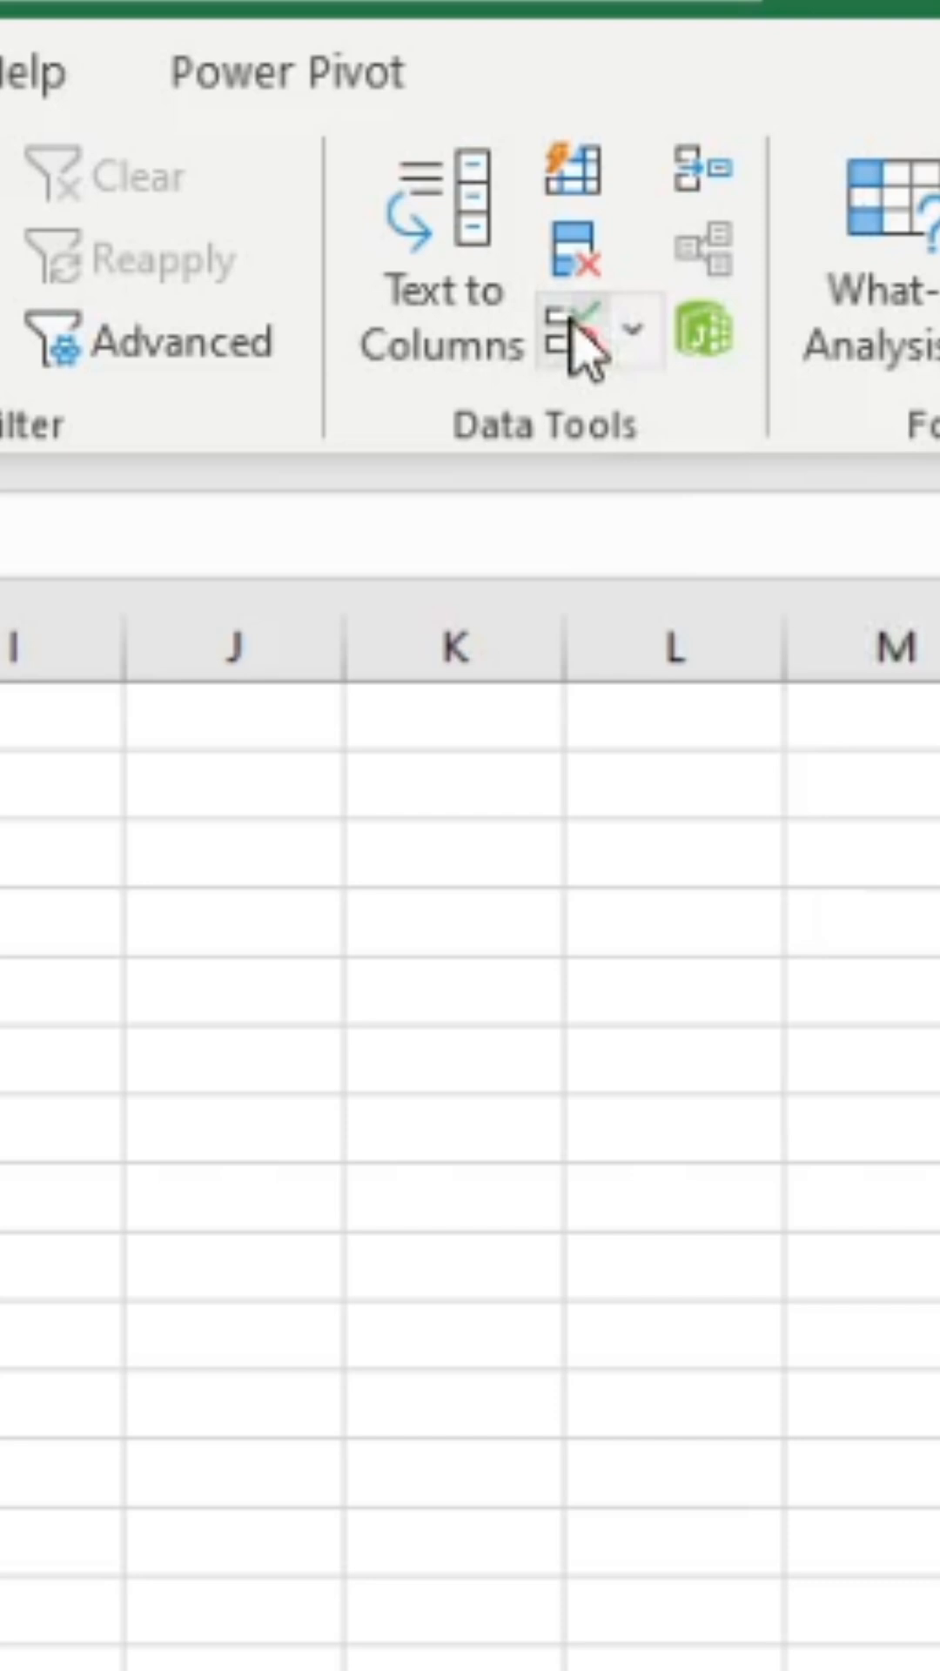
left_click(564, 331)
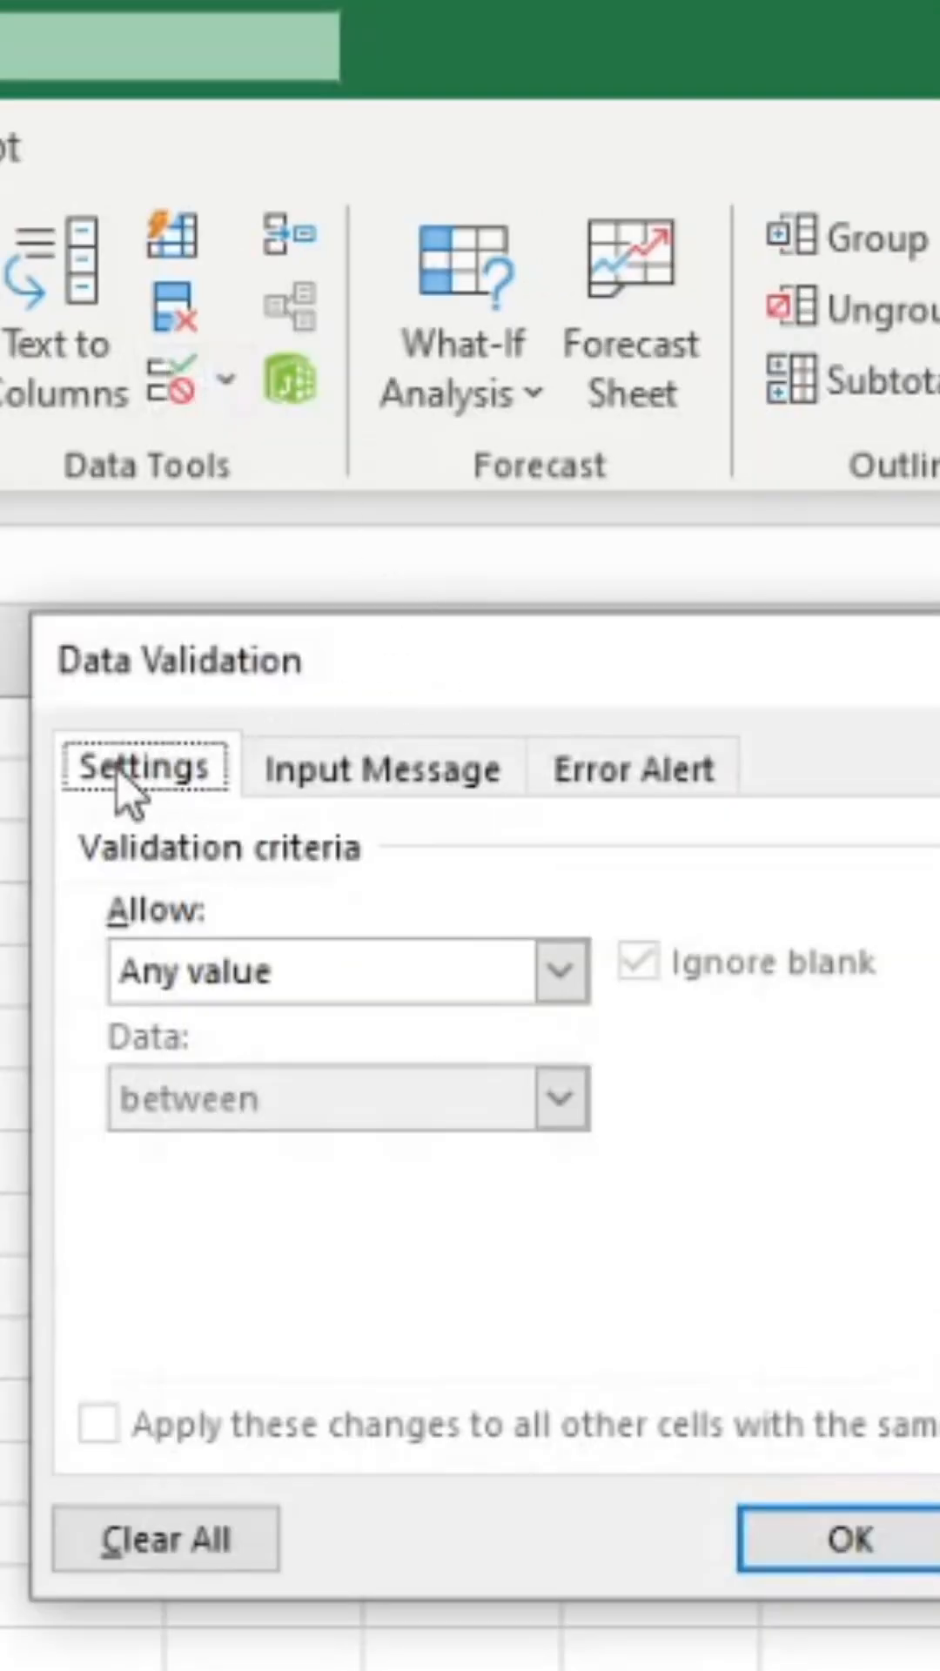
mouse_move(171, 964)
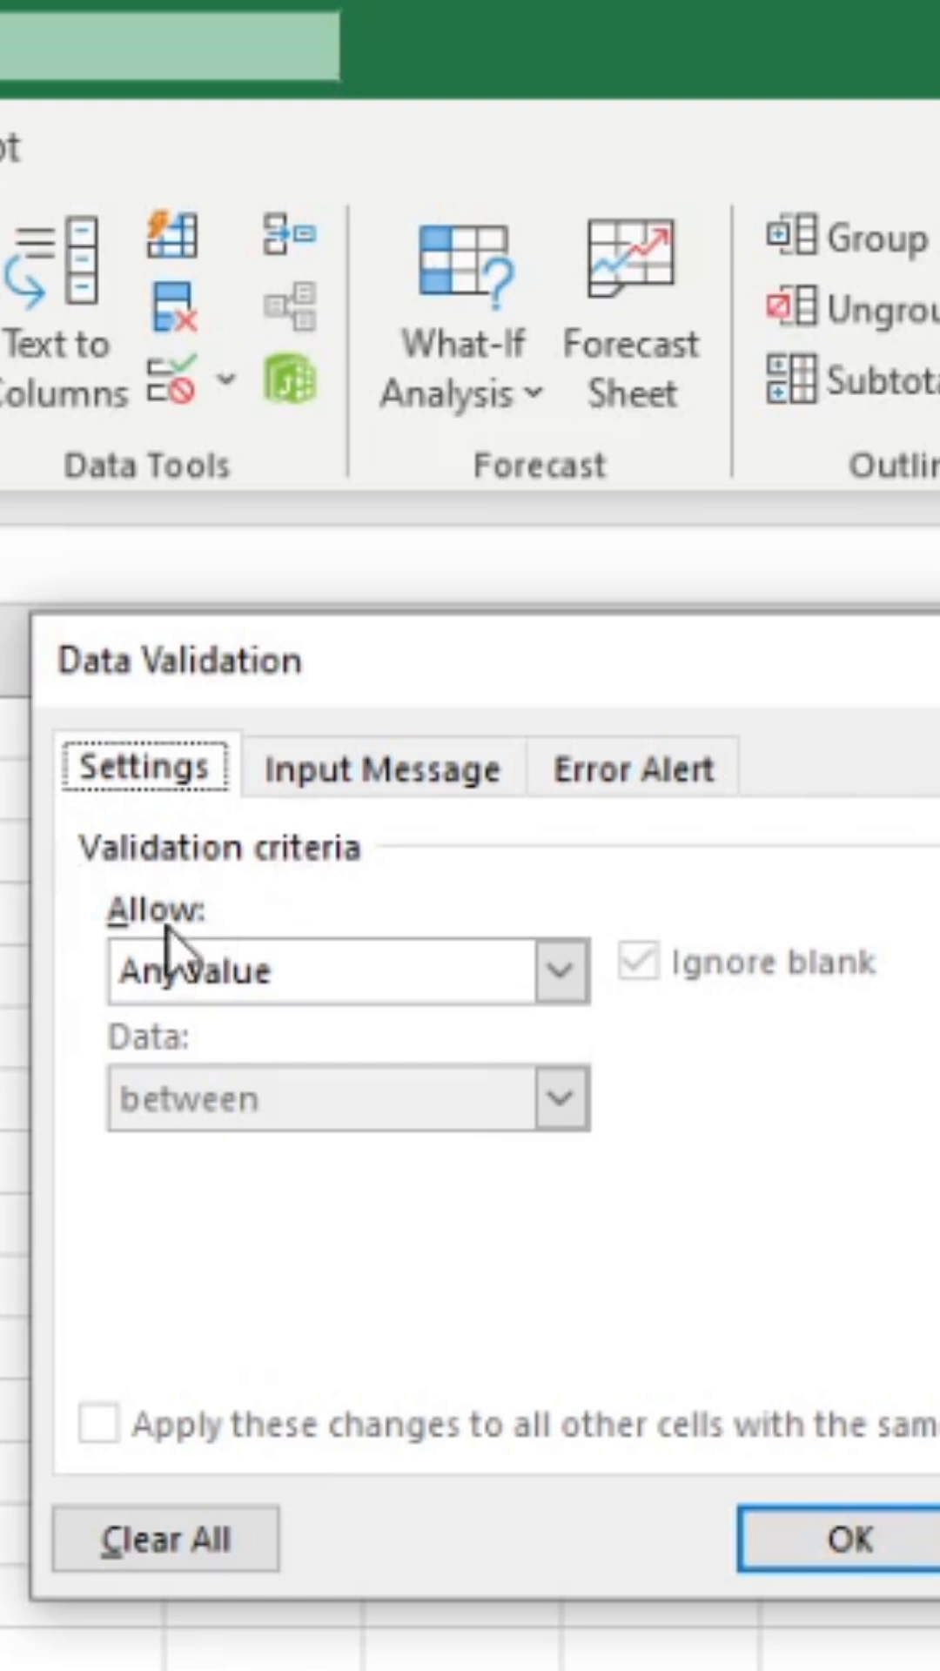
Set E3's validation criteria to allow only List entries.
left_click(562, 971)
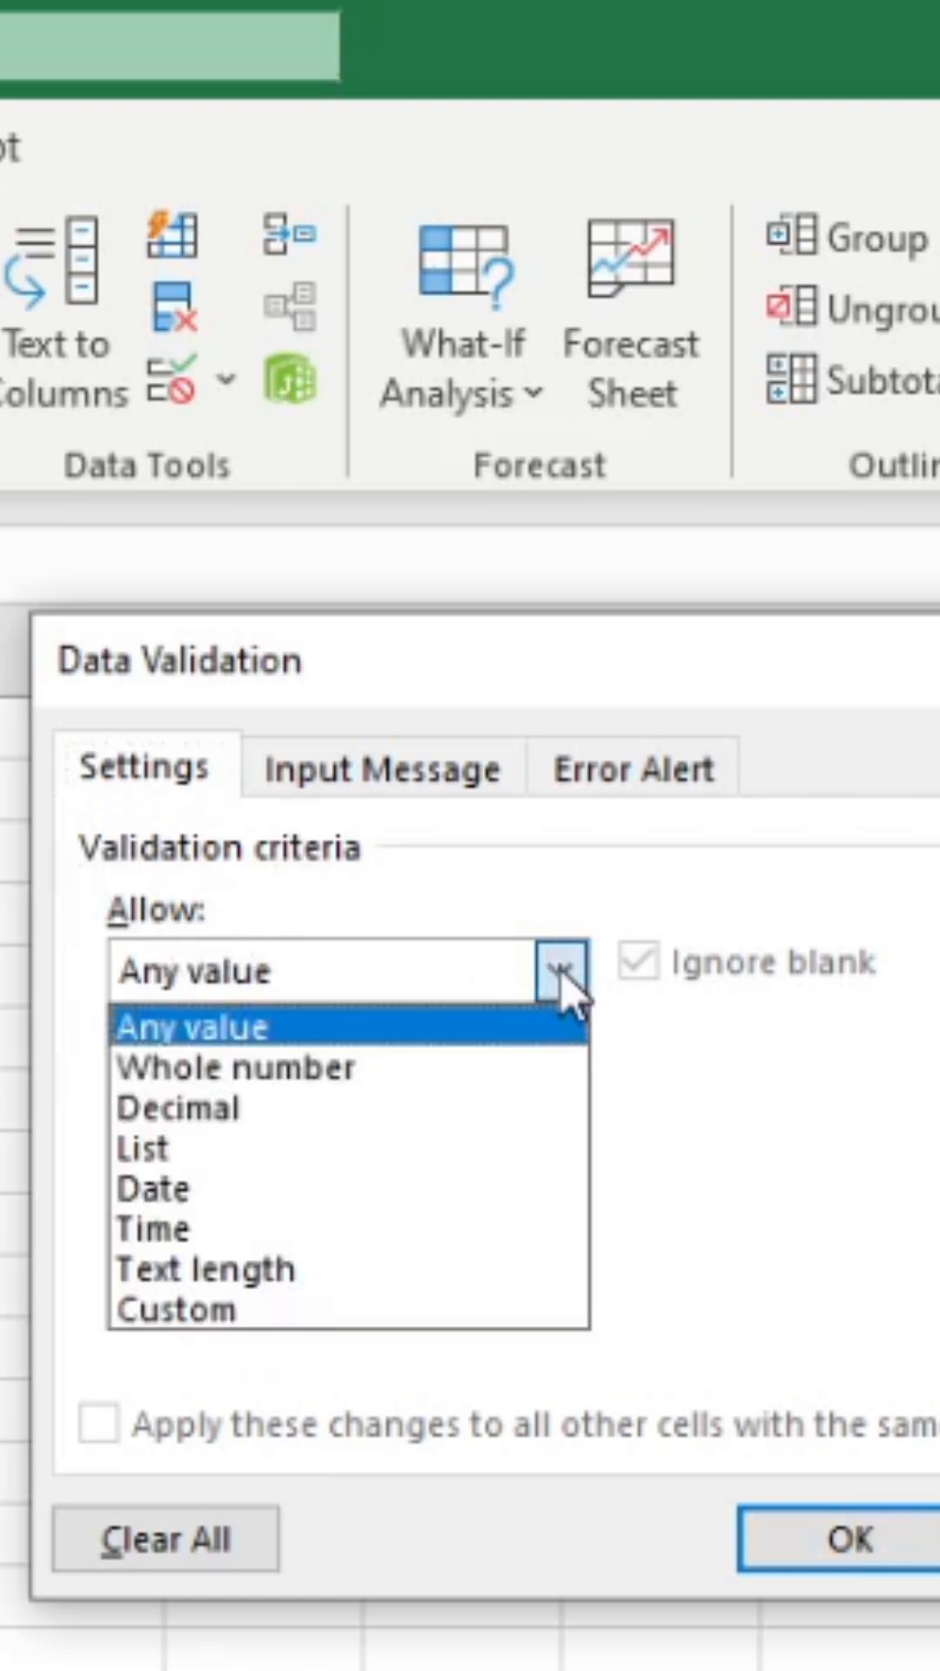
mouse_move(140, 1149)
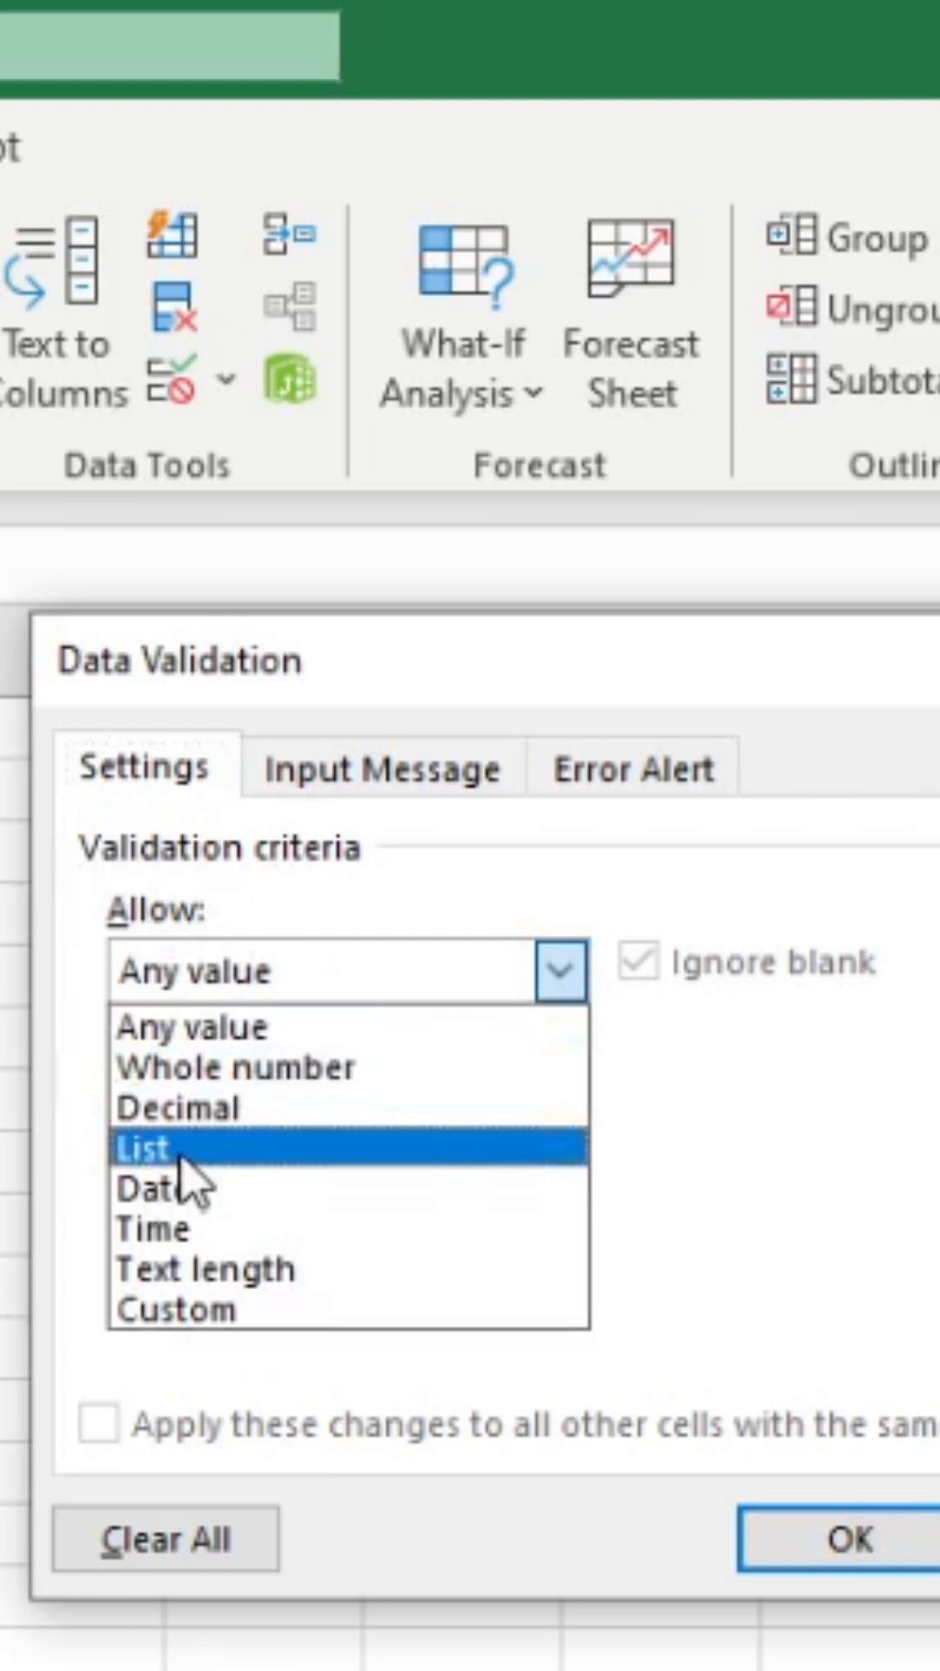
left_click(142, 1146)
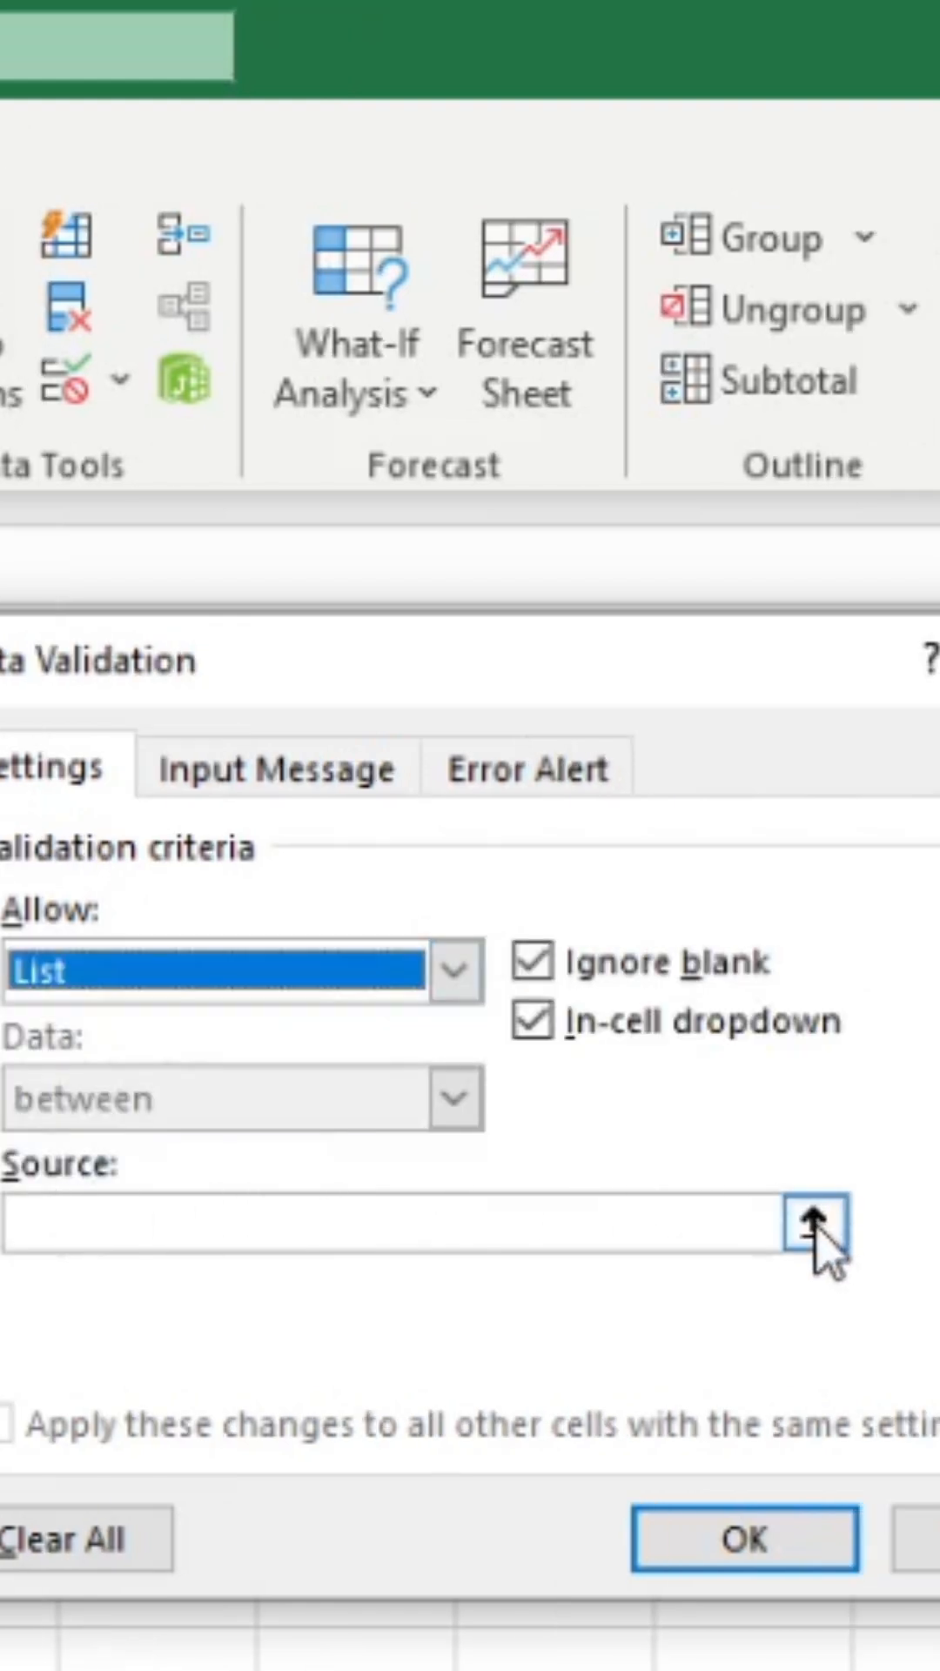
Set the list source to $B$3:$B$14 and confirm the validation on E3.
left_click(813, 1225)
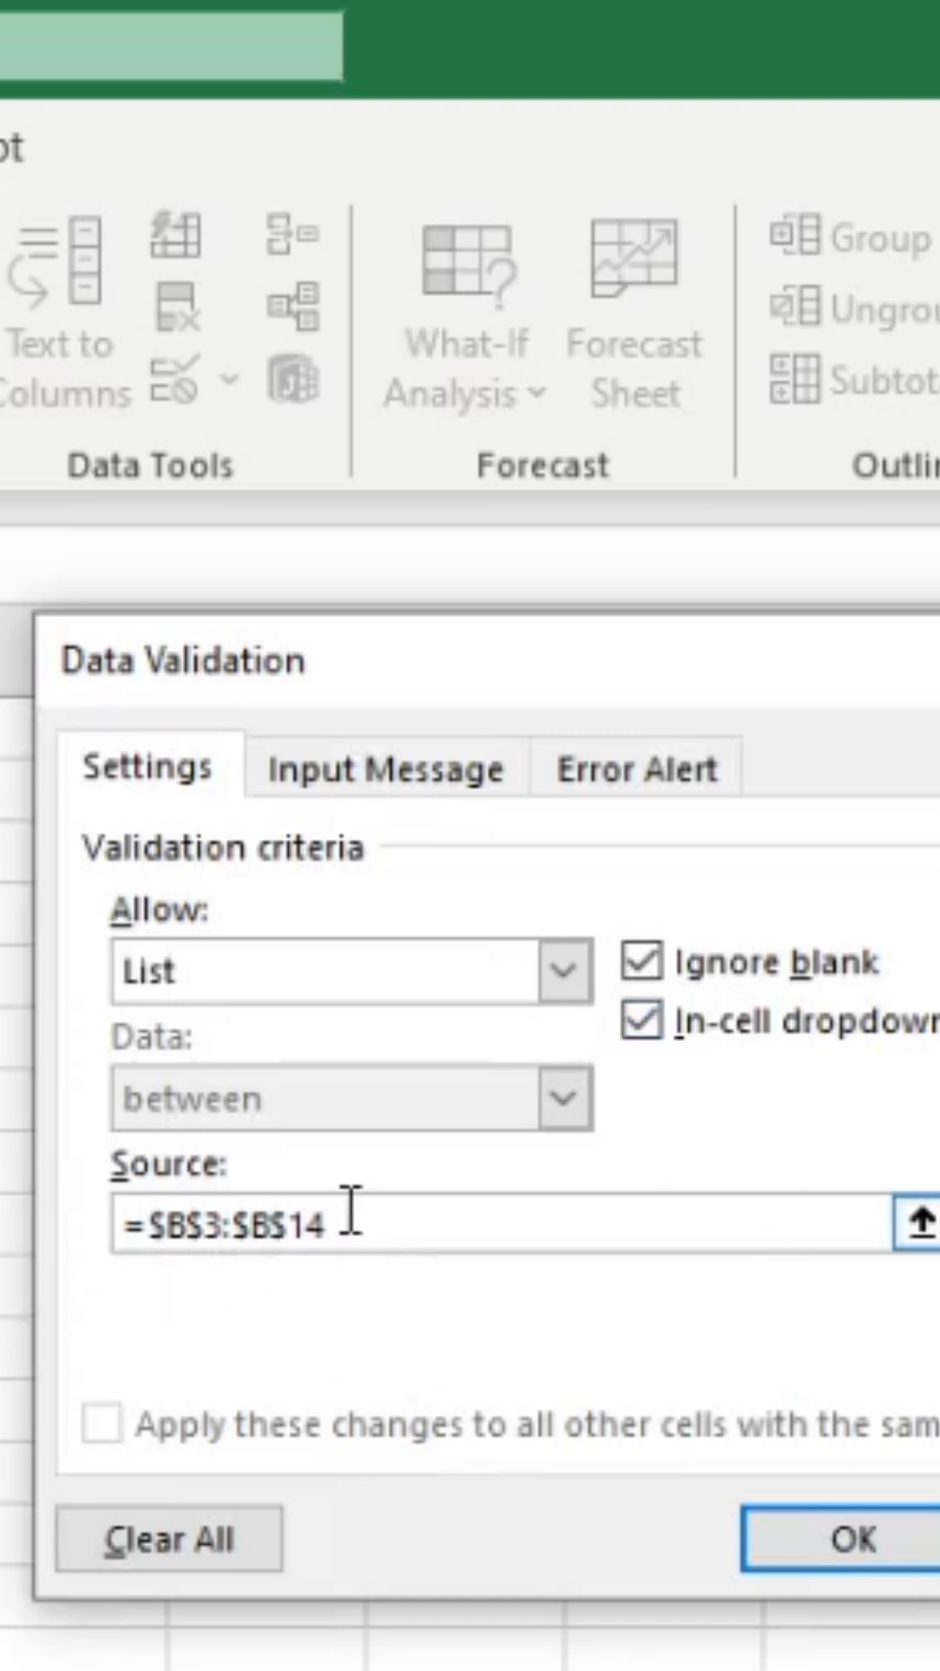
mouse_move(848, 1537)
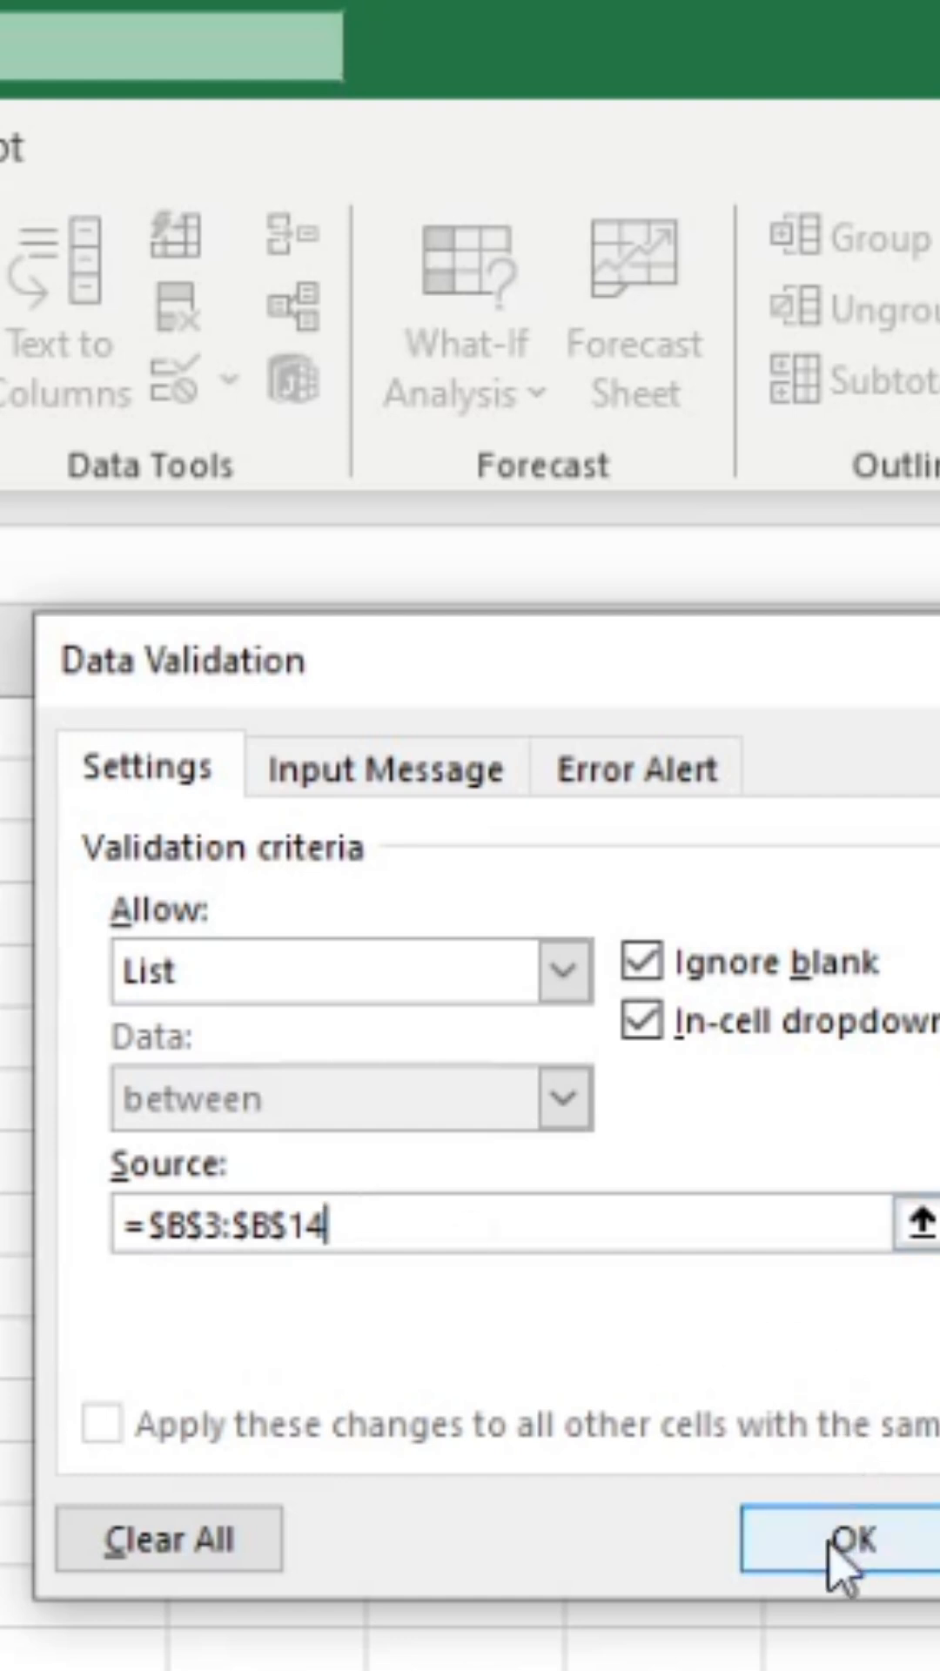
left_click(842, 1540)
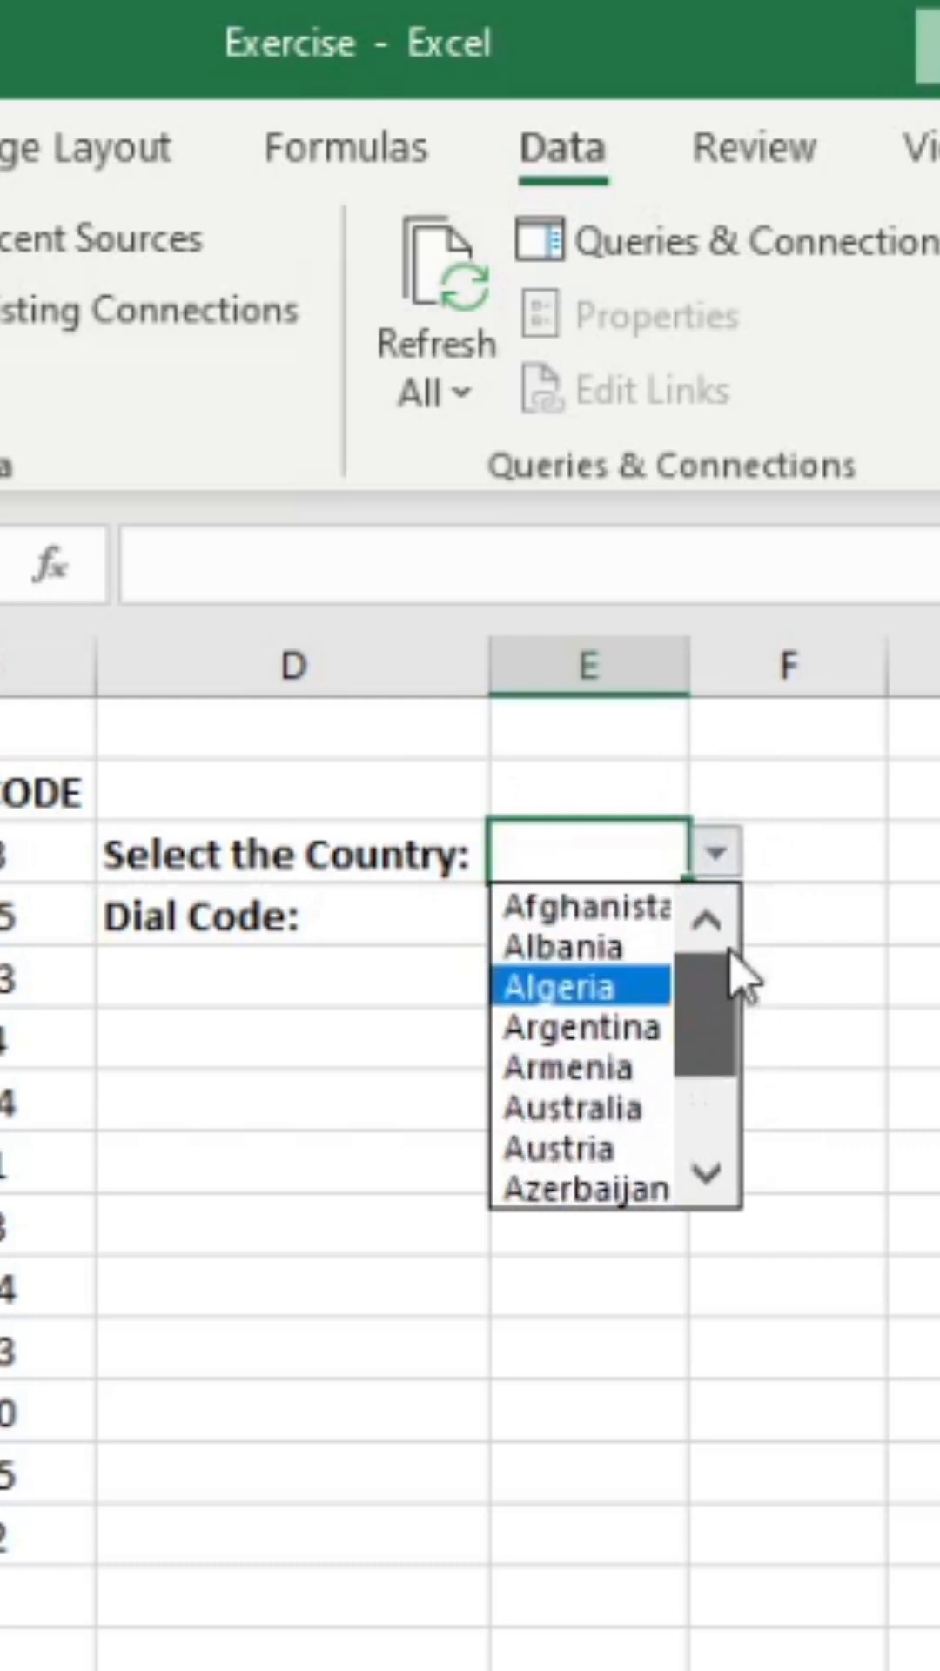
Choose Armenia from E3's new country drop-down.
left_click(575, 1065)
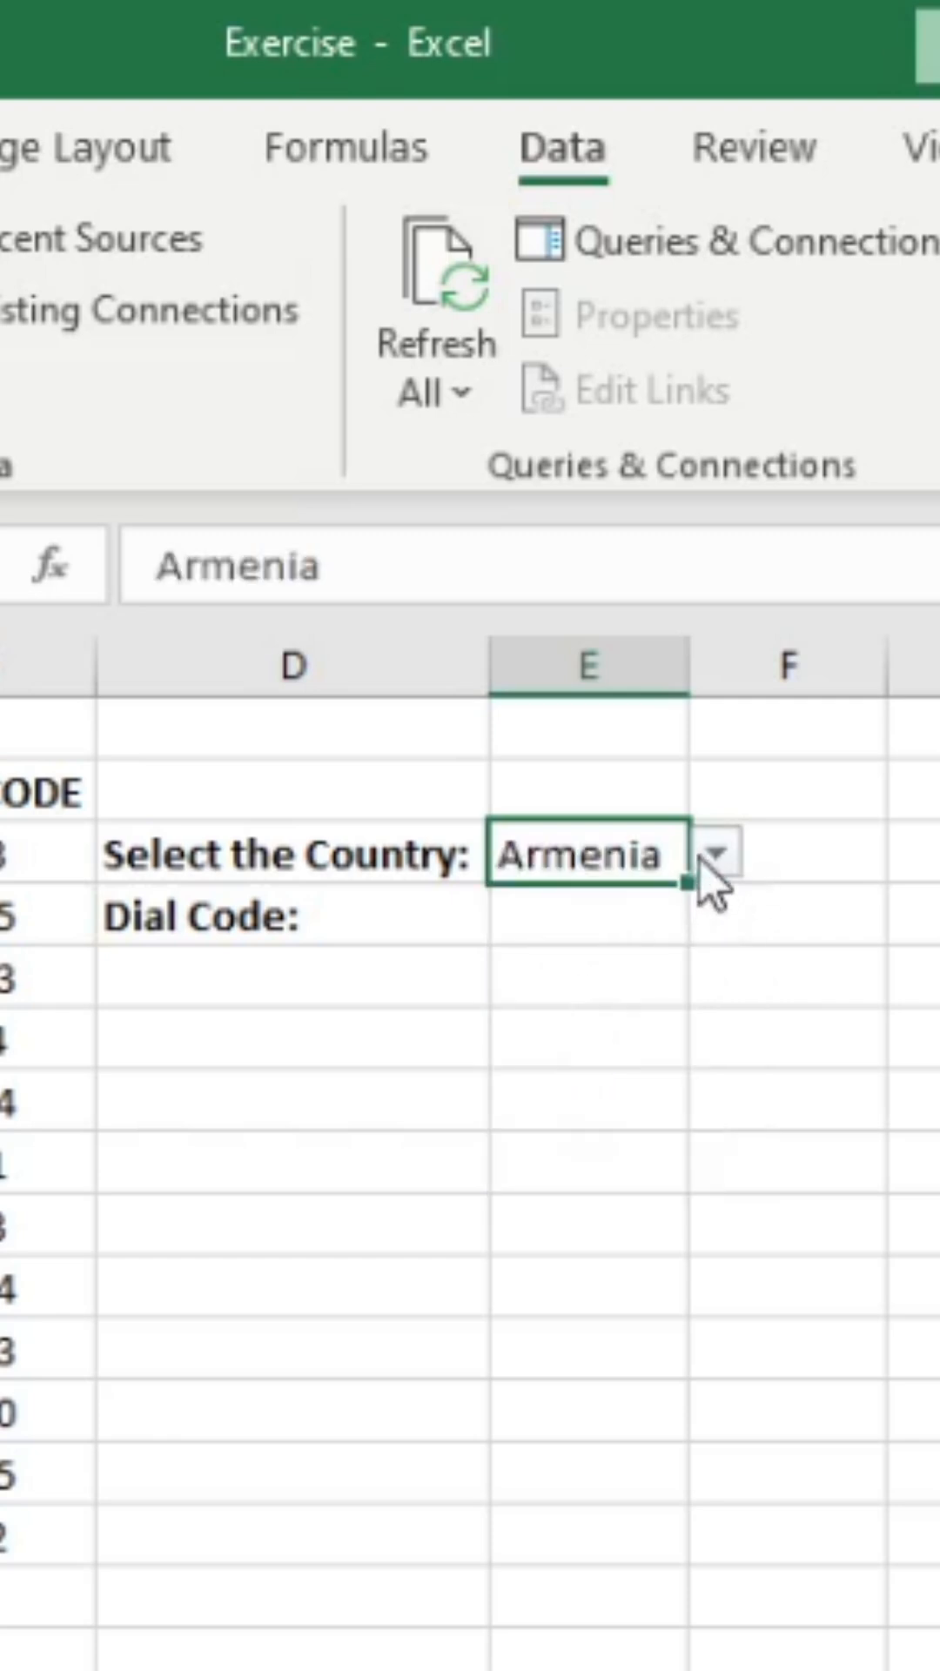